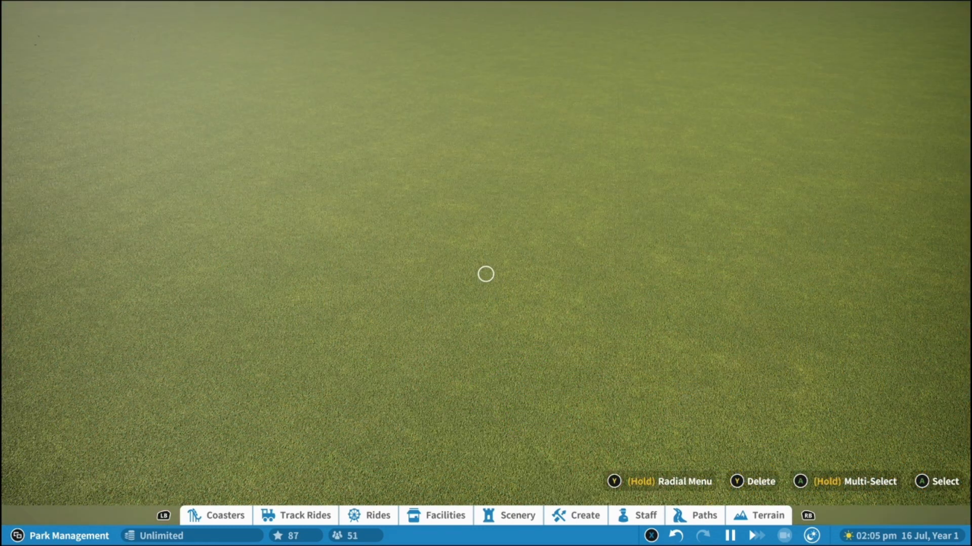
Bring up the facility buildings catalogue over the empty grass field.
click(435, 515)
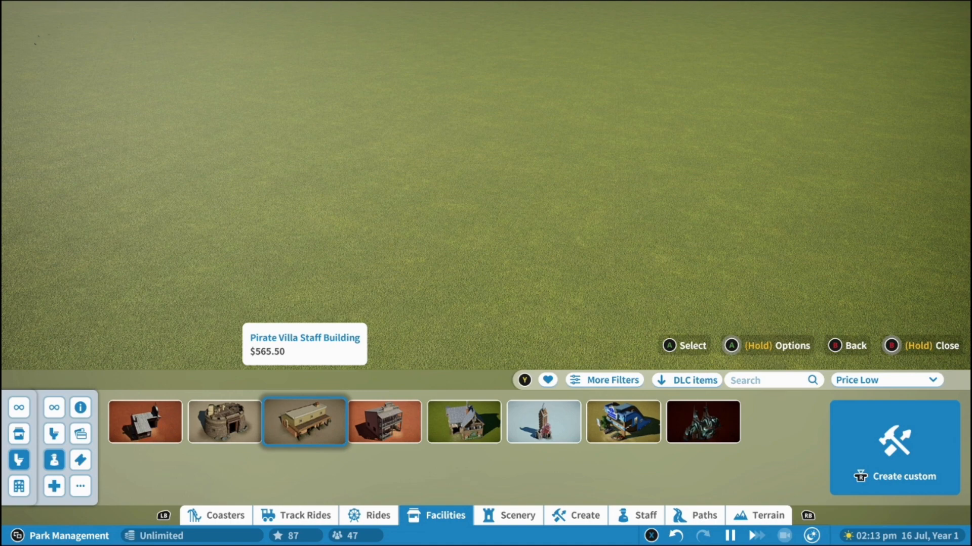
Choose the Mediterranean arcade building with pillars and edit it as Building 16.
click(305, 421)
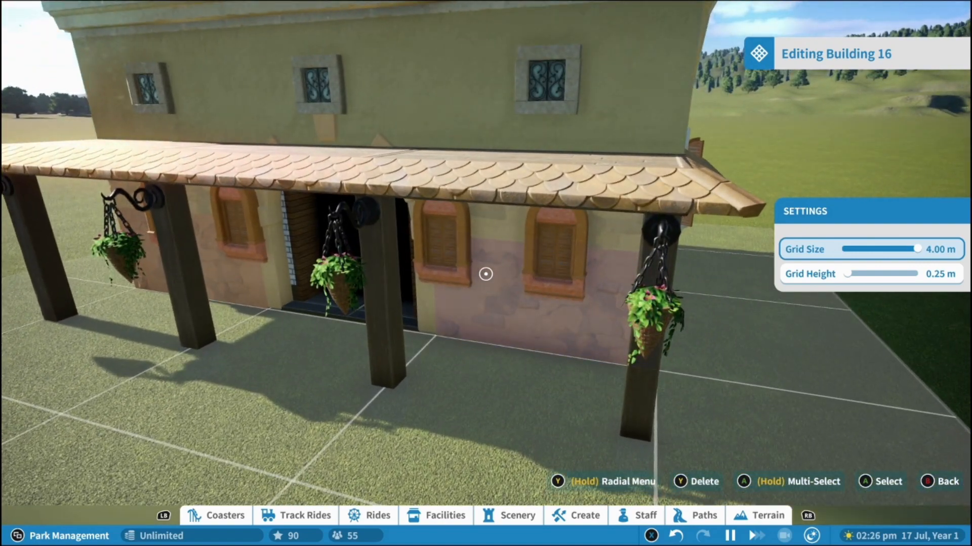
Remove part of the arcade front wall to leave an open bay behind the pillars.
click(485, 274)
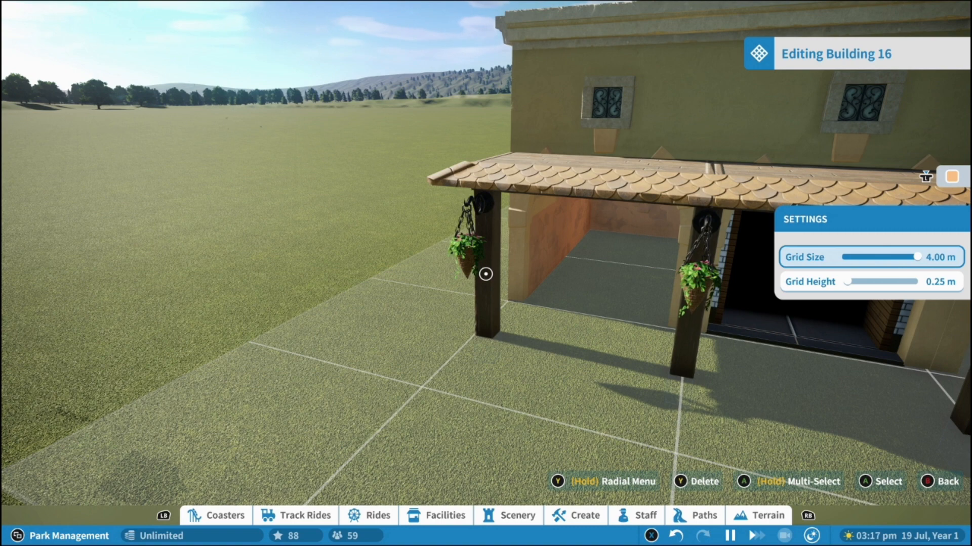
Wall off every pillar bay along the arcade front and finish Building 16.
click(461, 242)
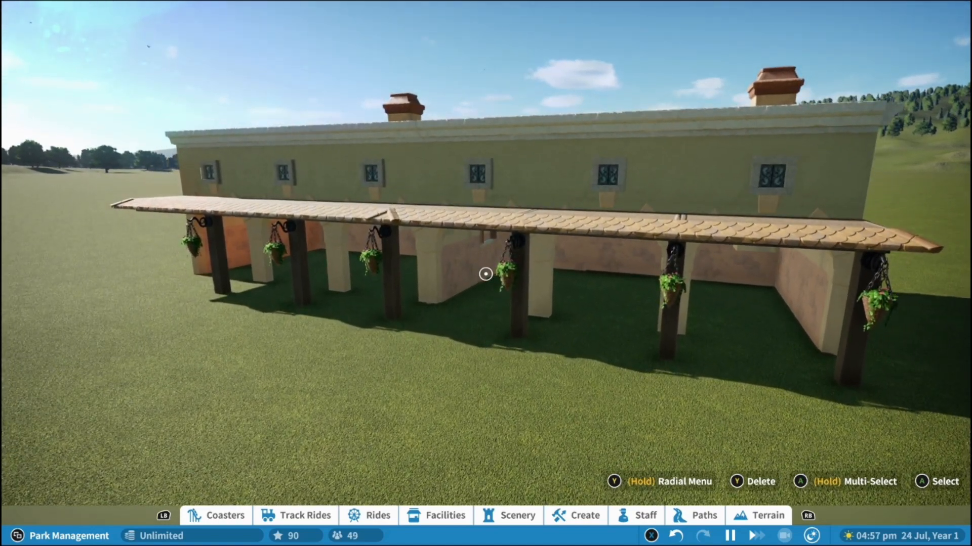
Edit the duplicated arcade as Building 19 and fit shop fronts into its first two bays.
click(518, 515)
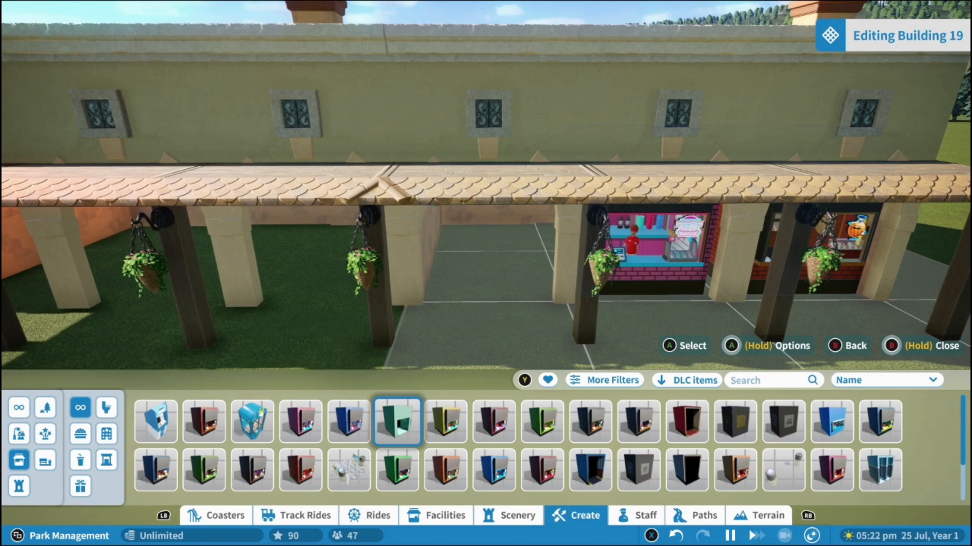
Try several shop stall designs for the bays and pick the $200 Missy Good stall for the end bay.
click(397, 421)
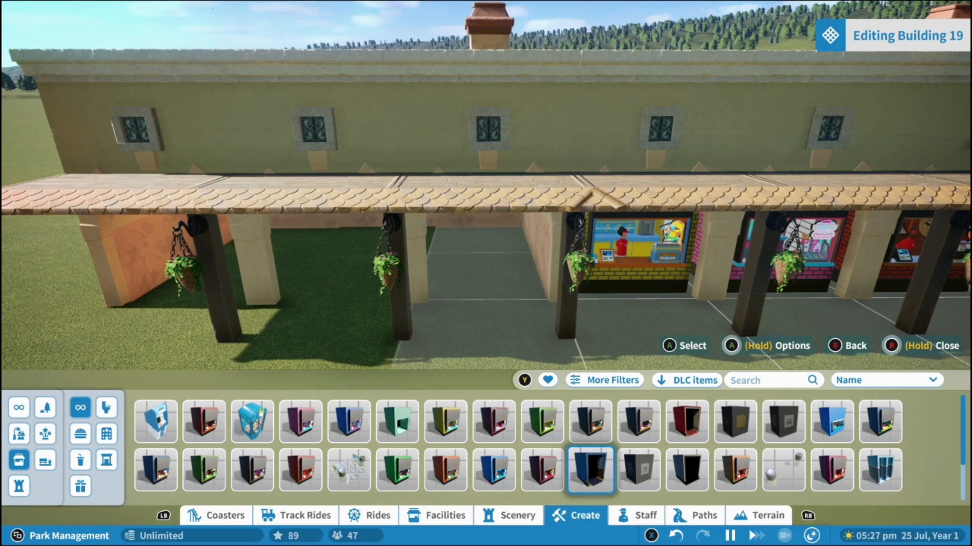
click(203, 469)
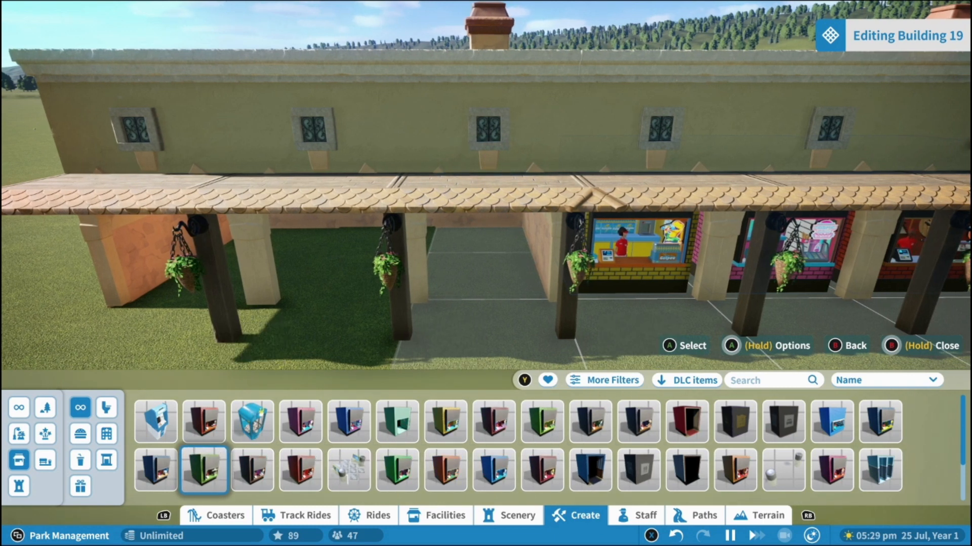
click(204, 470)
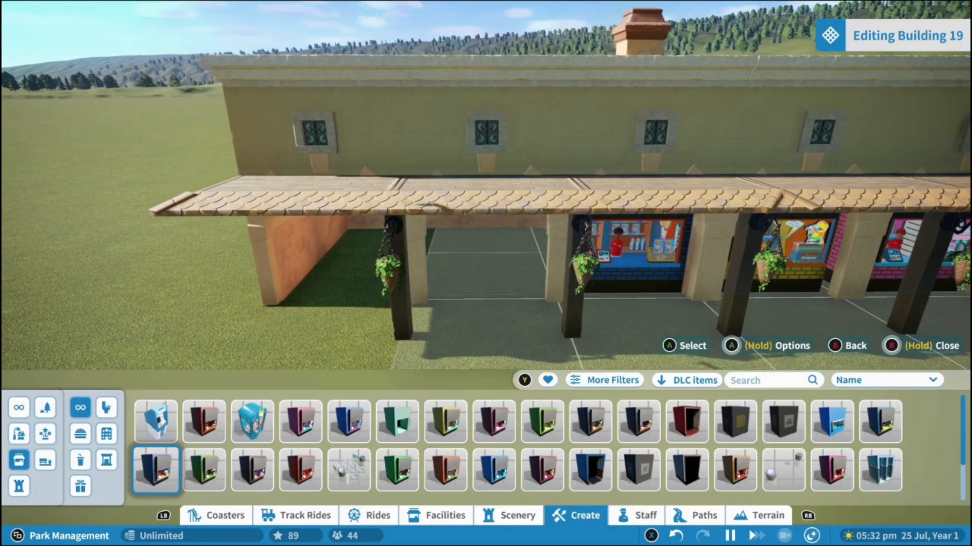
click(155, 469)
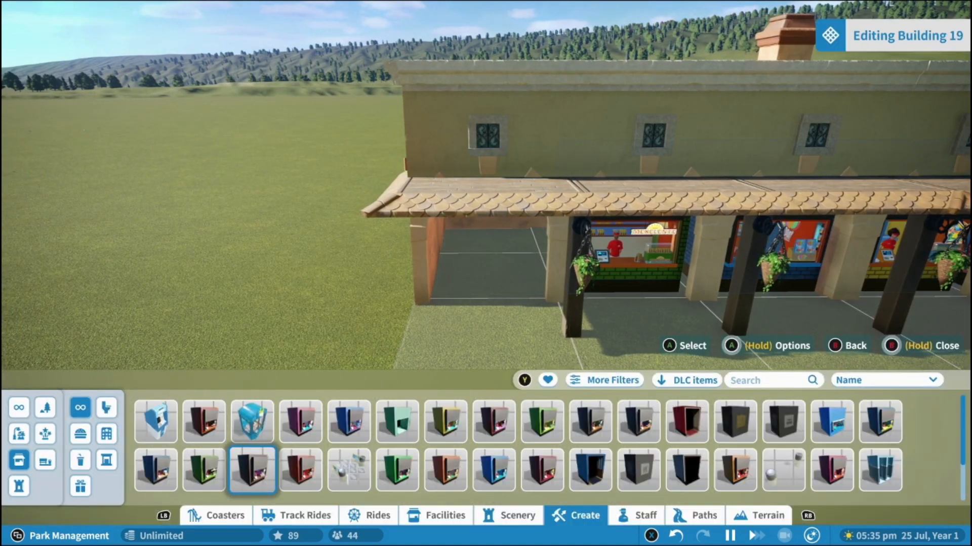
click(252, 470)
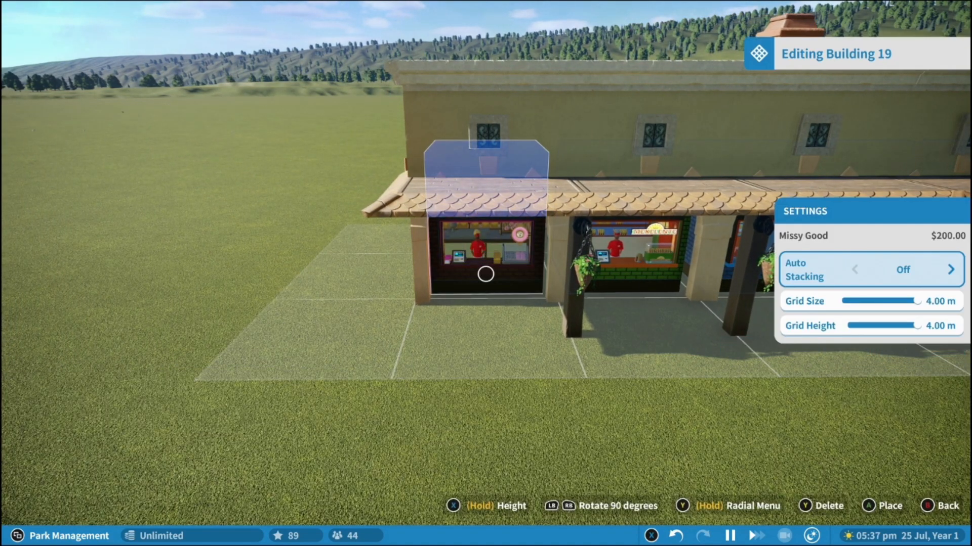